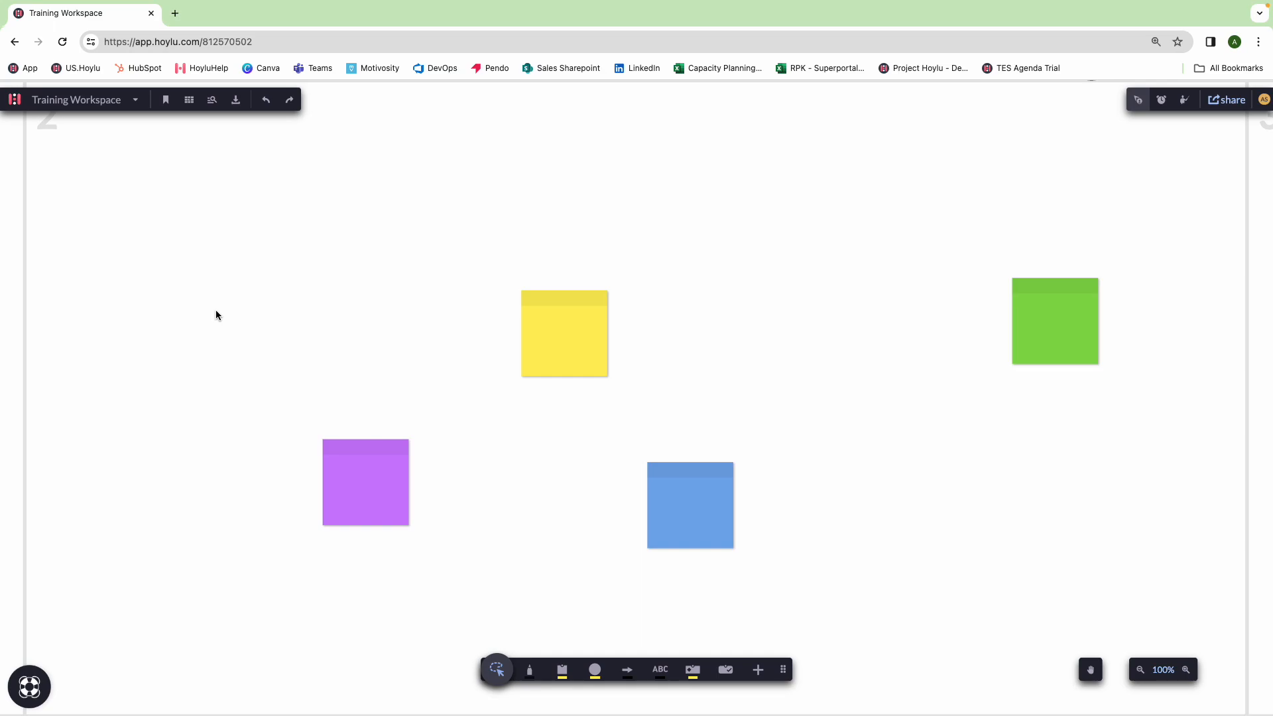
Draw a curved connector arrow from the purple sticky note to the green one
left_click(366, 482)
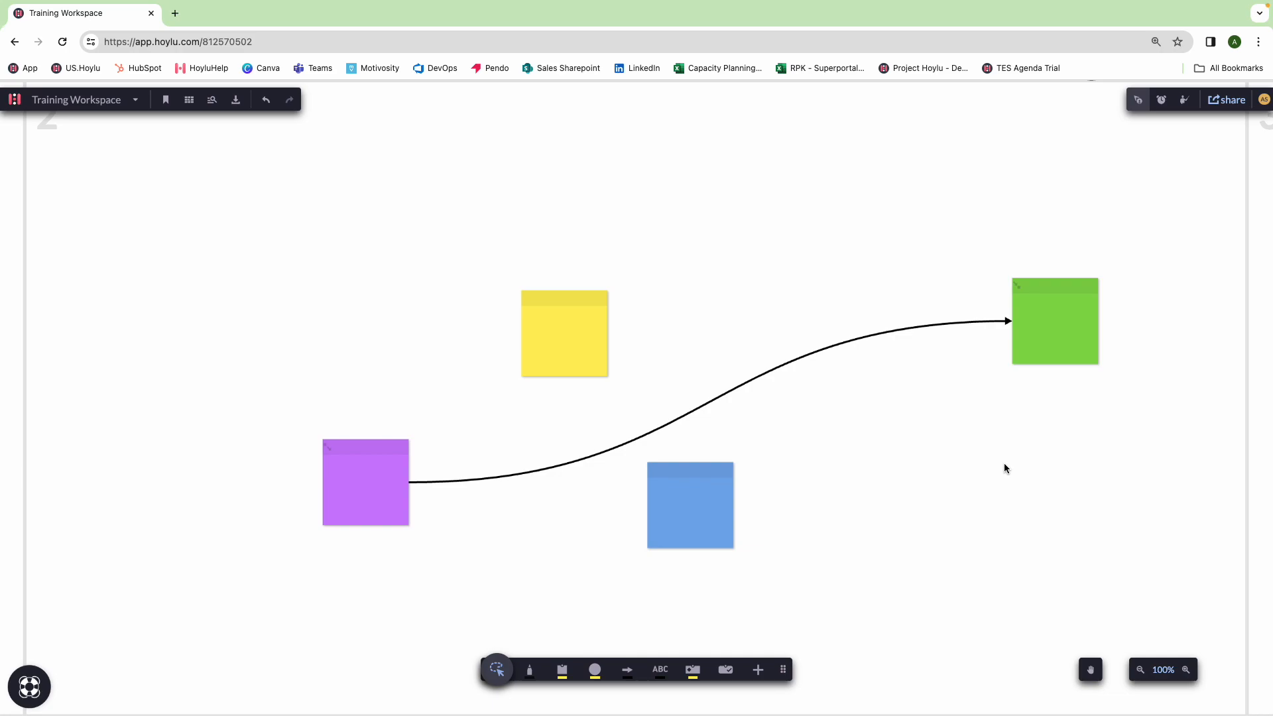
Drag the purple note to the top, lower left, then far left with its arrow following
left_click_drag(366, 483, 428, 150)
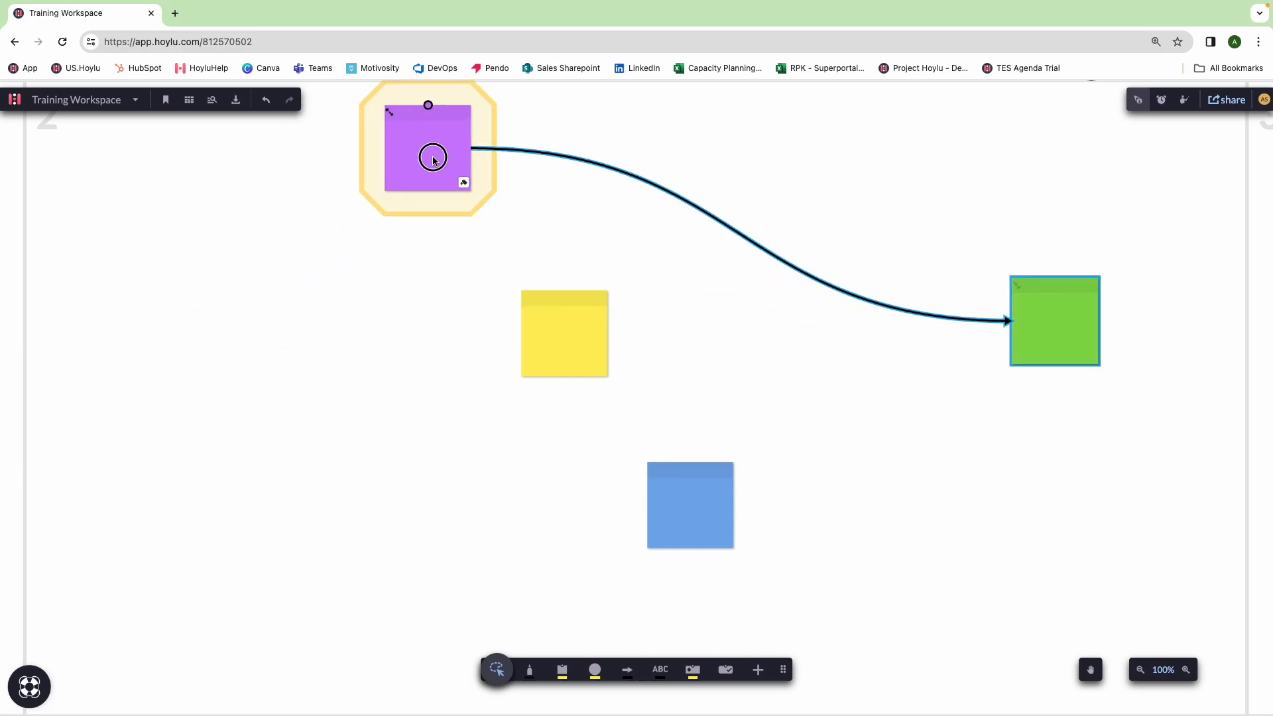
left_click_drag(429, 156, 363, 600)
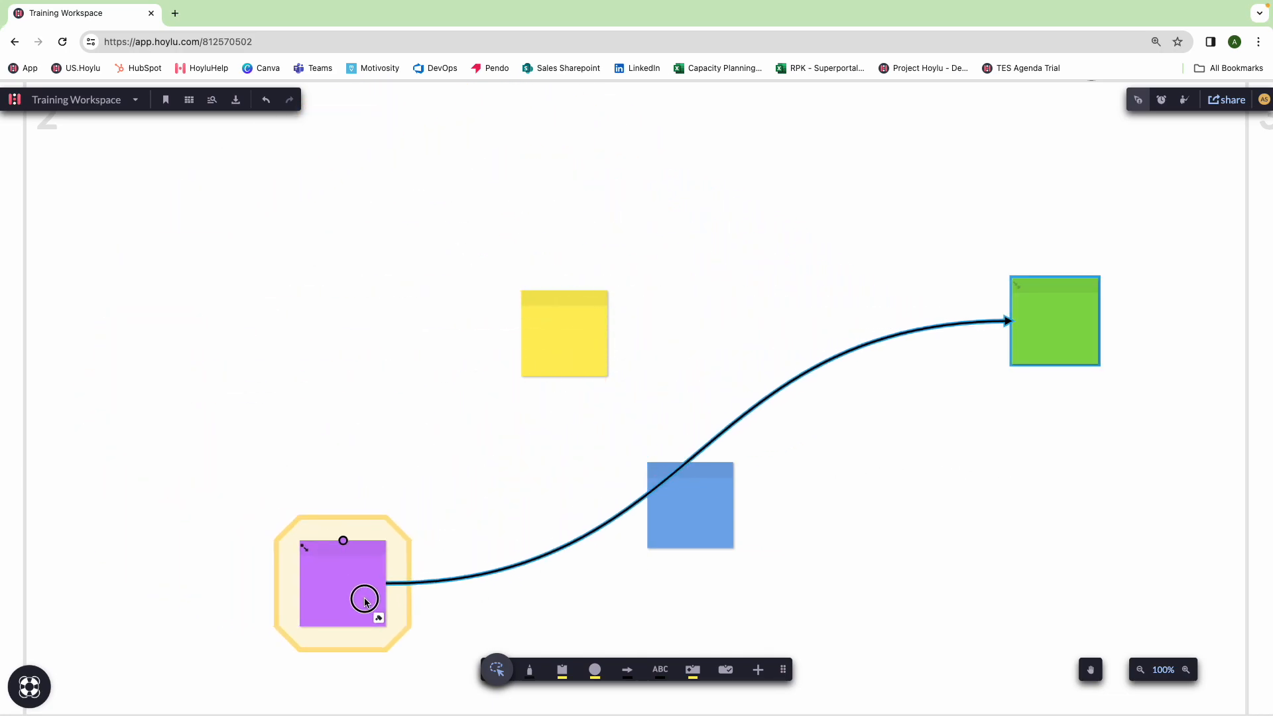
left_click_drag(363, 600, 260, 267)
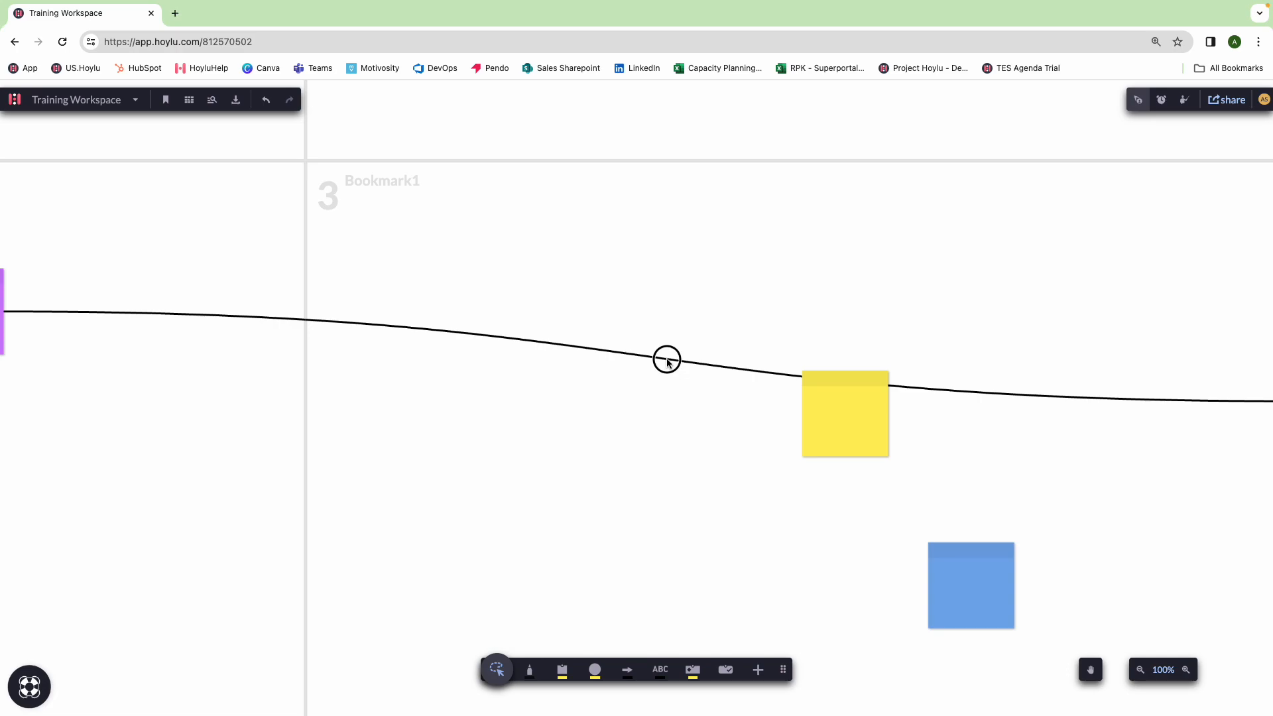
Make the selected connector straight and dashed, keeping no arrowhead at the line start
left_click(666, 359)
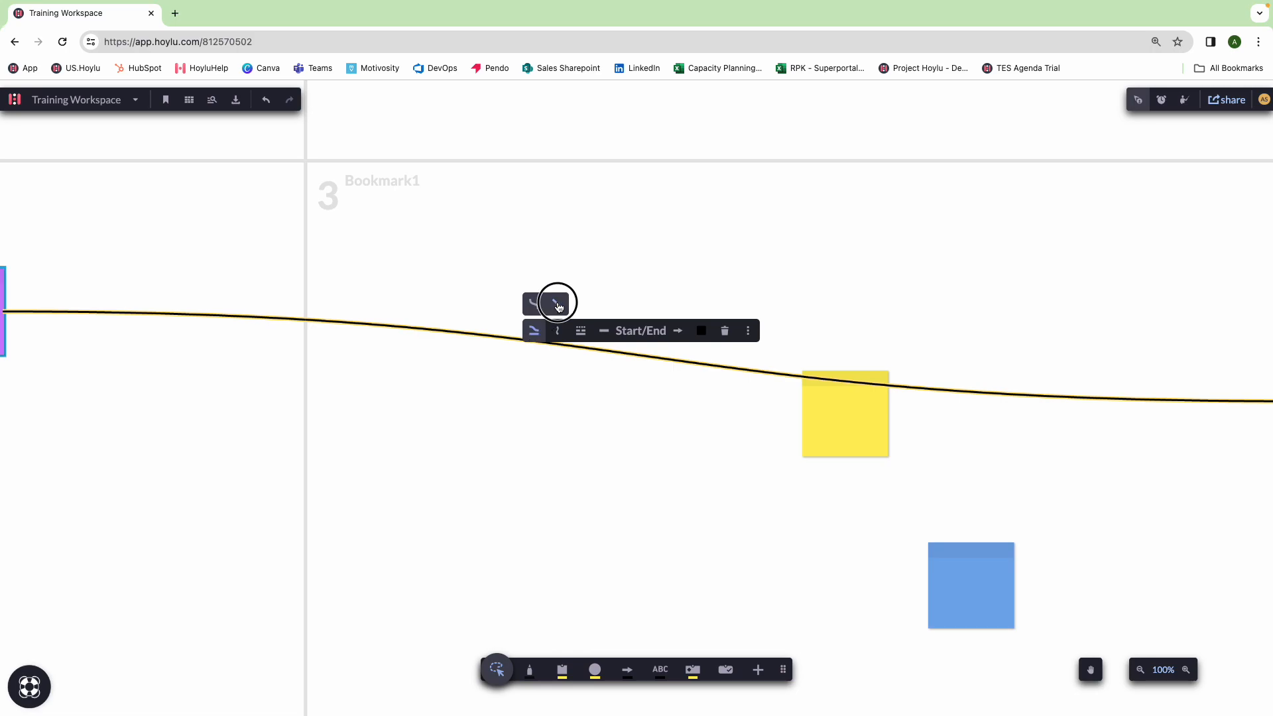
left_click(556, 303)
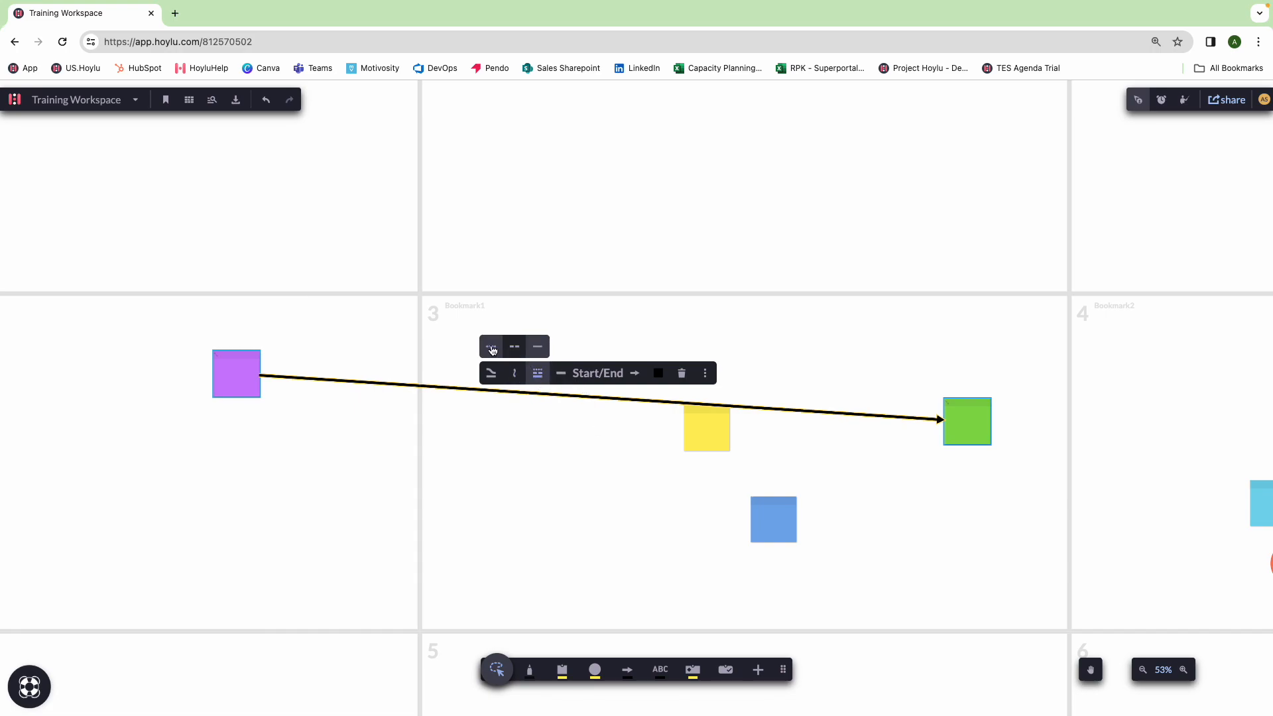
left_click(514, 346)
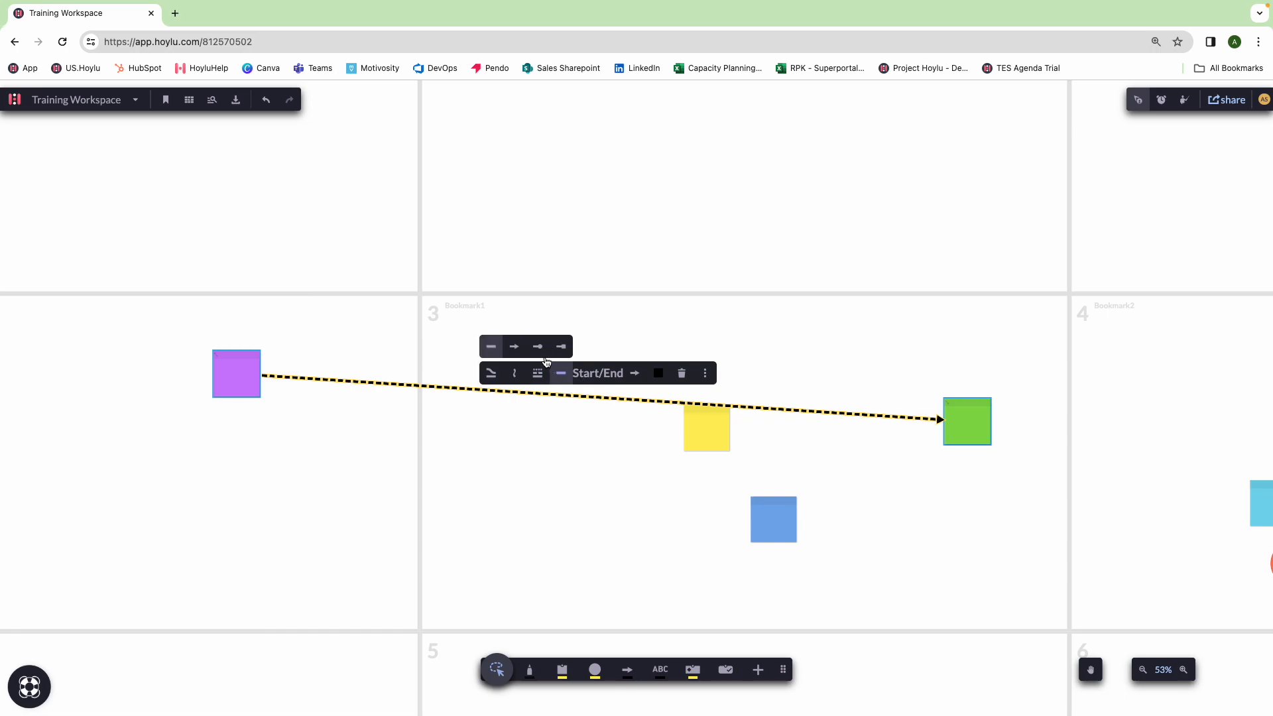
left_click(537, 346)
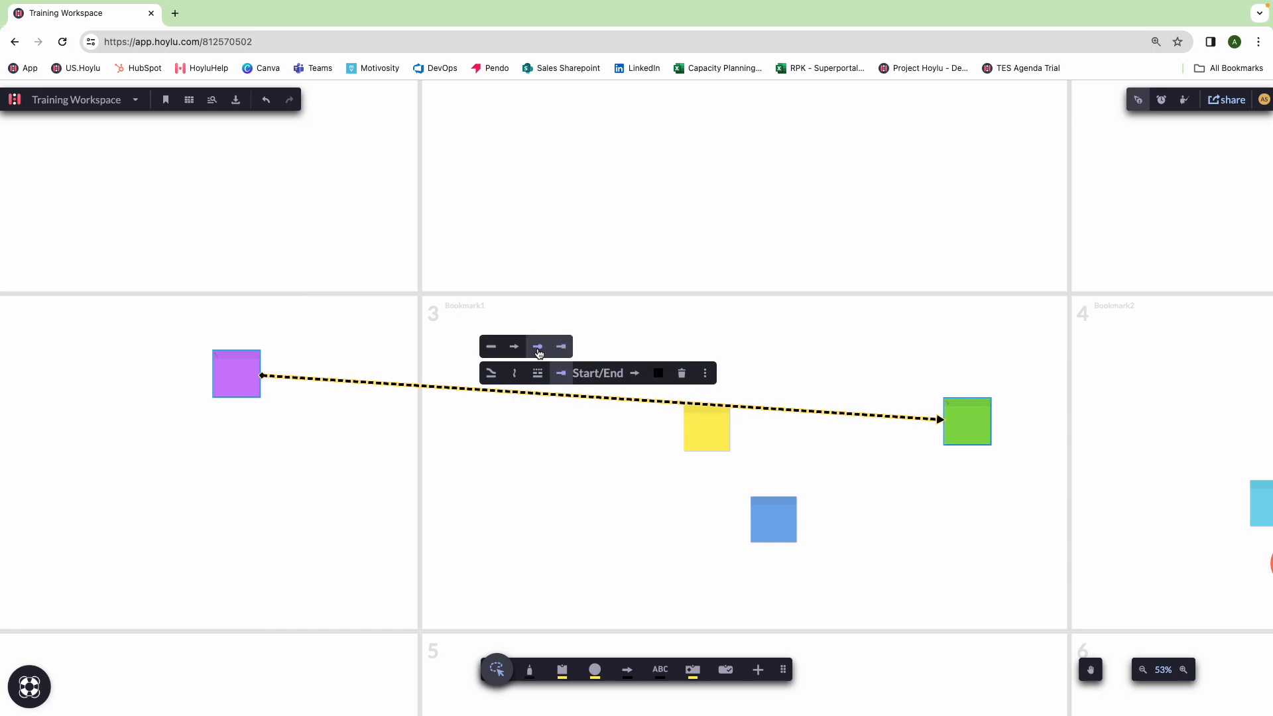
left_click(490, 346)
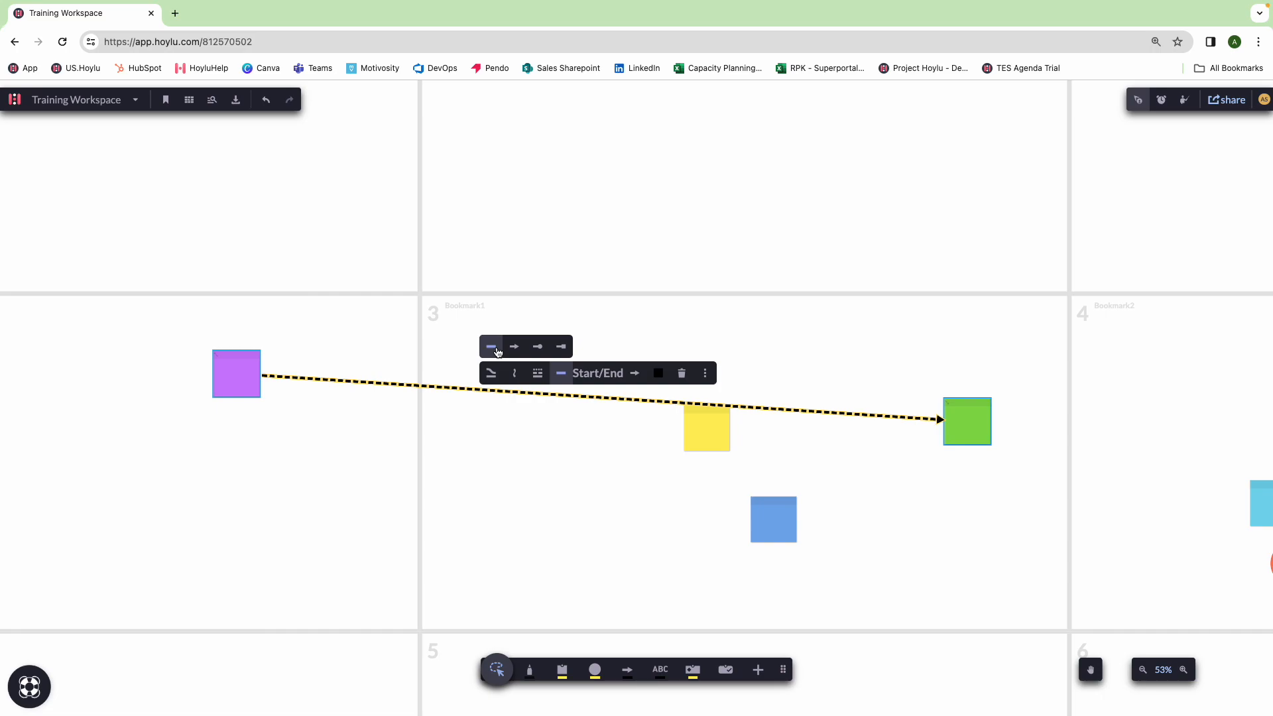
left_click(658, 373)
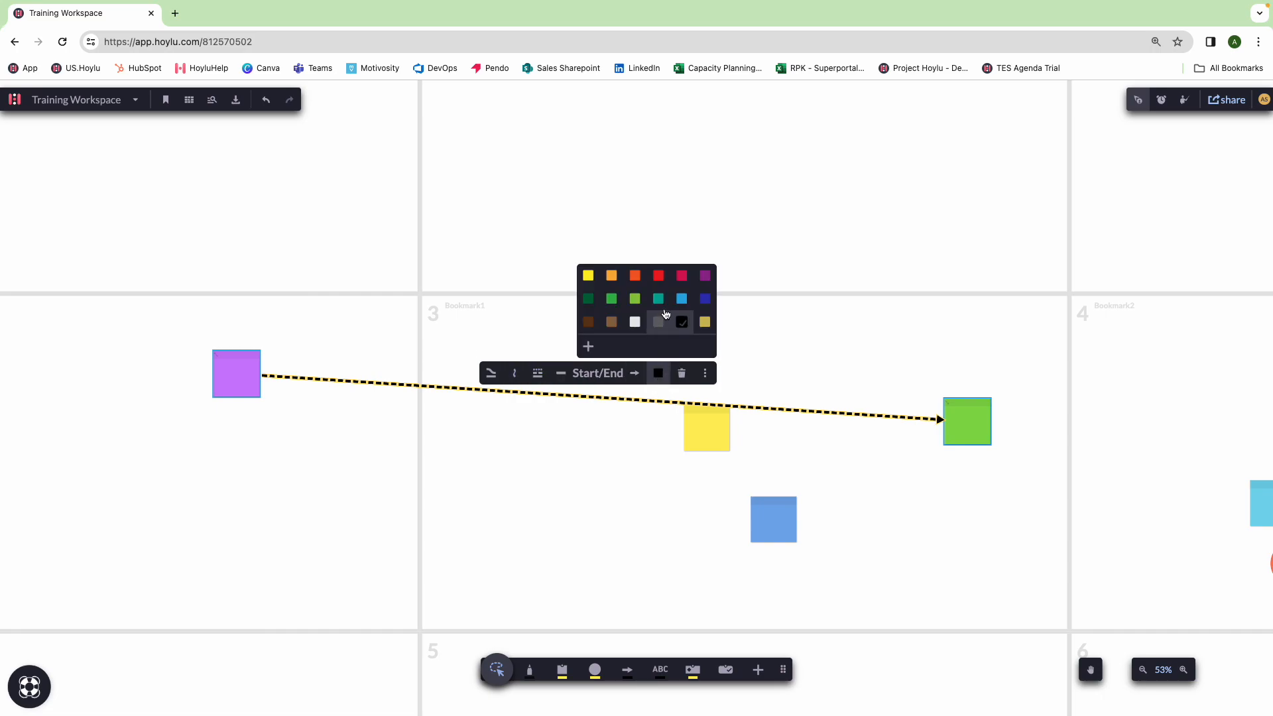
Colour the dashed purple-to-green connector red from the palette
left_click(681, 276)
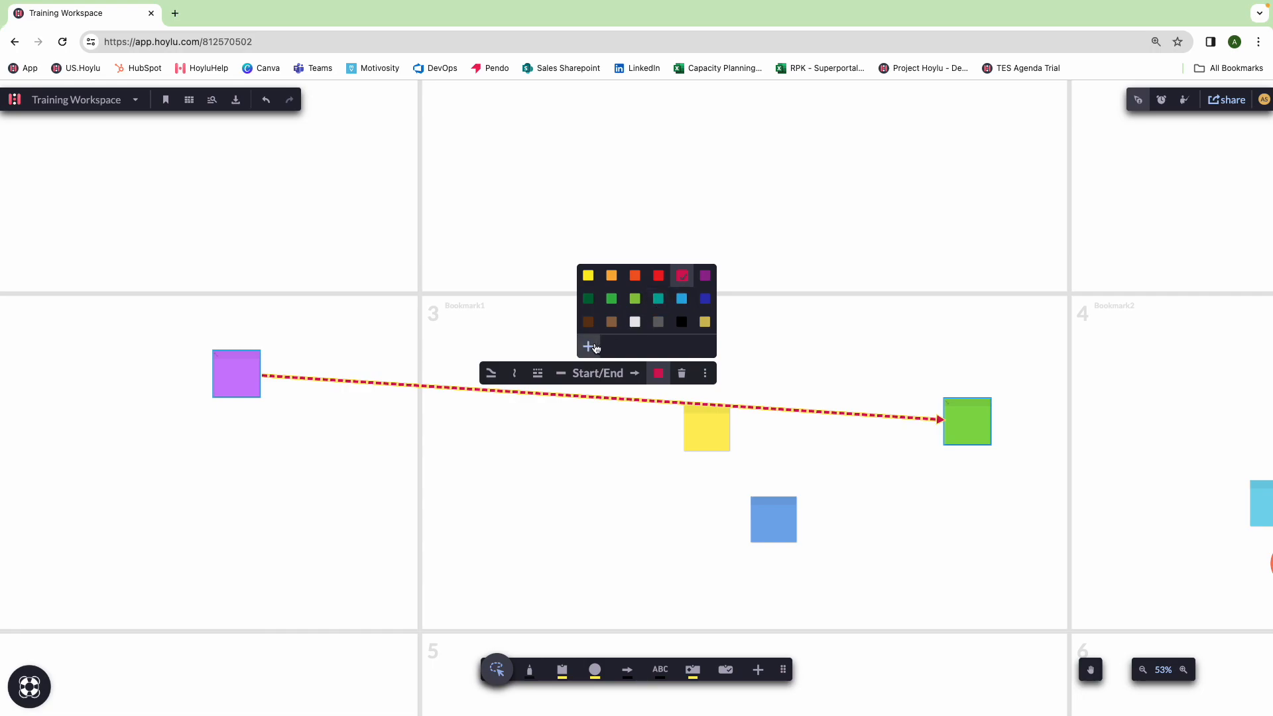
left_click(587, 346)
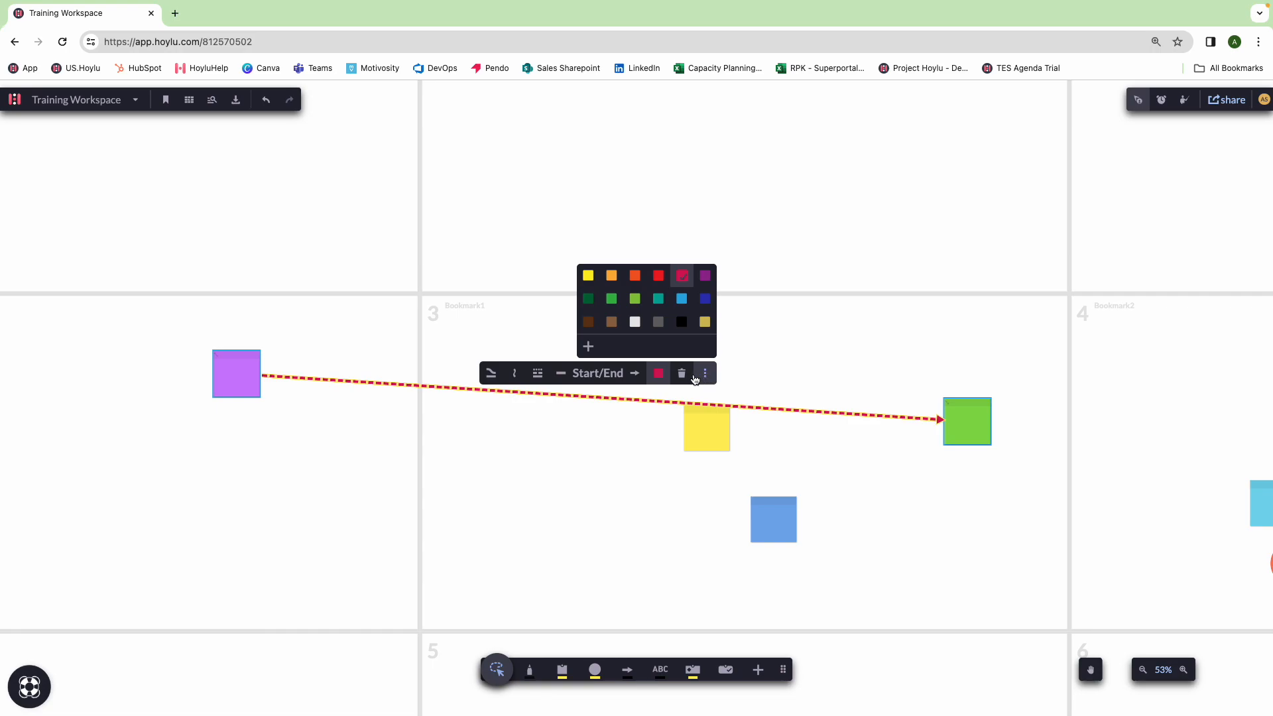
mouse_move(682, 373)
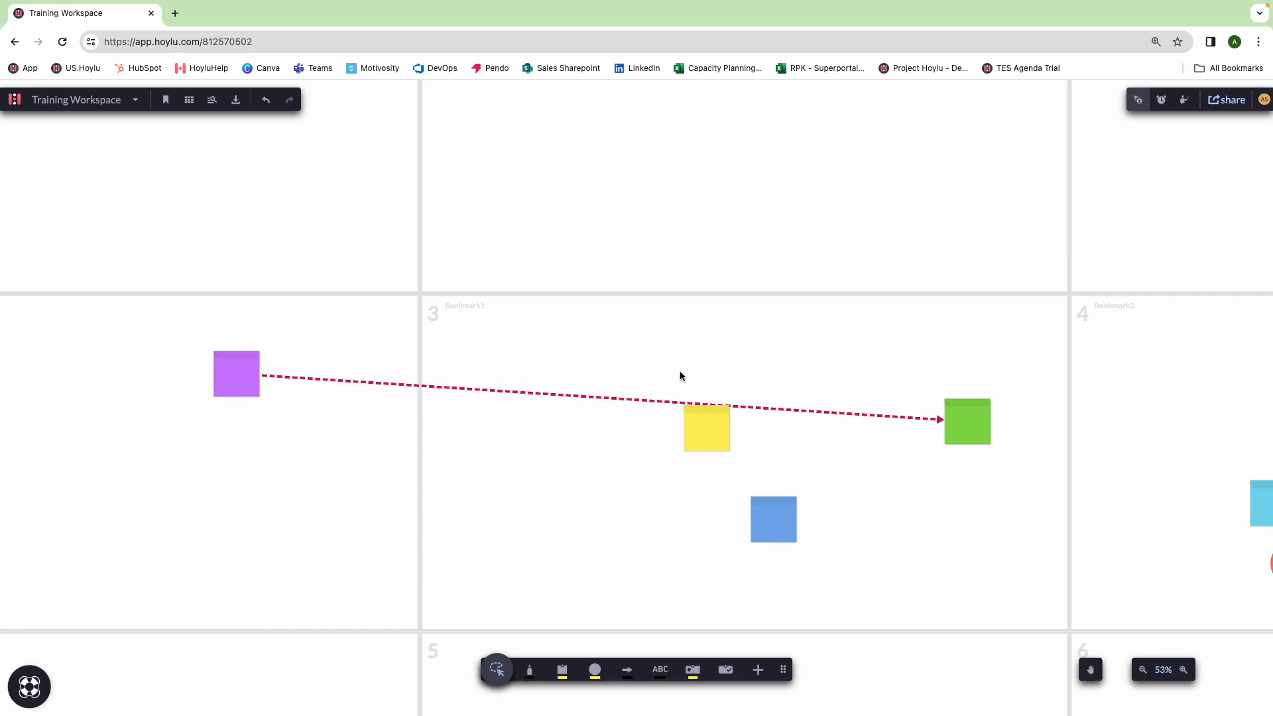
mouse_move(653, 407)
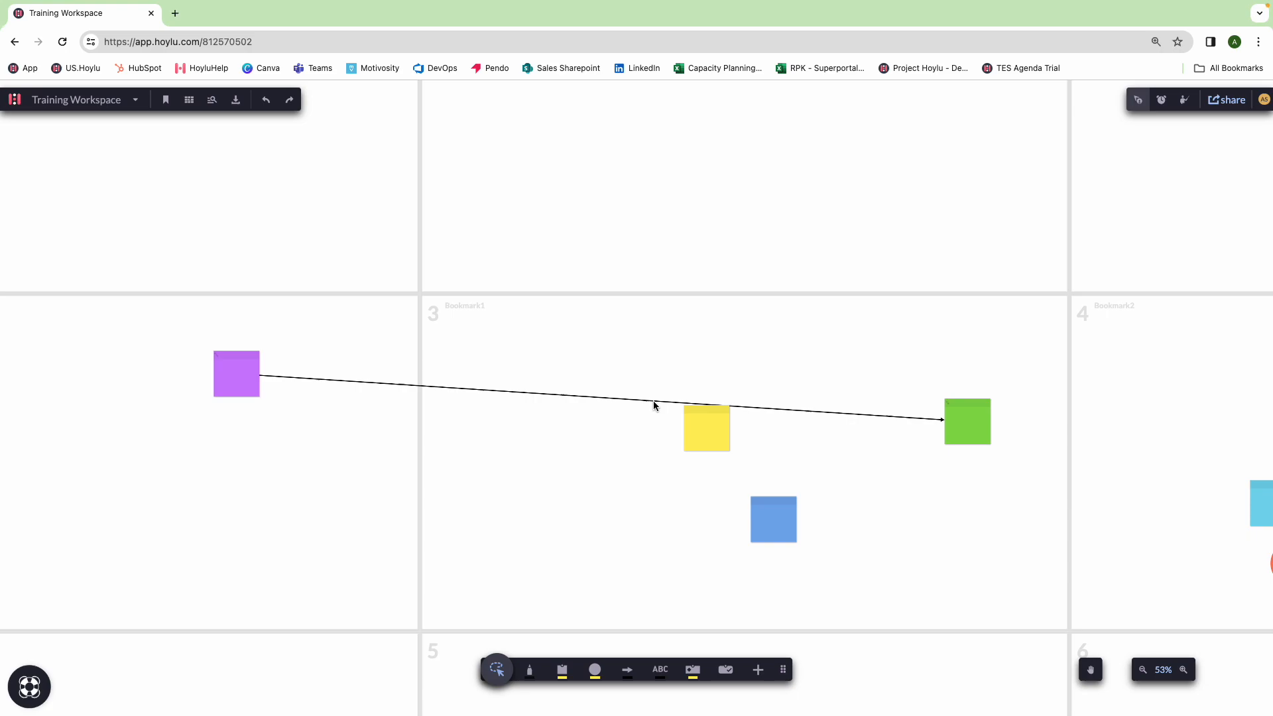
Frame the four unconnected sticky notes in view
left_click_drag(236, 374, 600, 508)
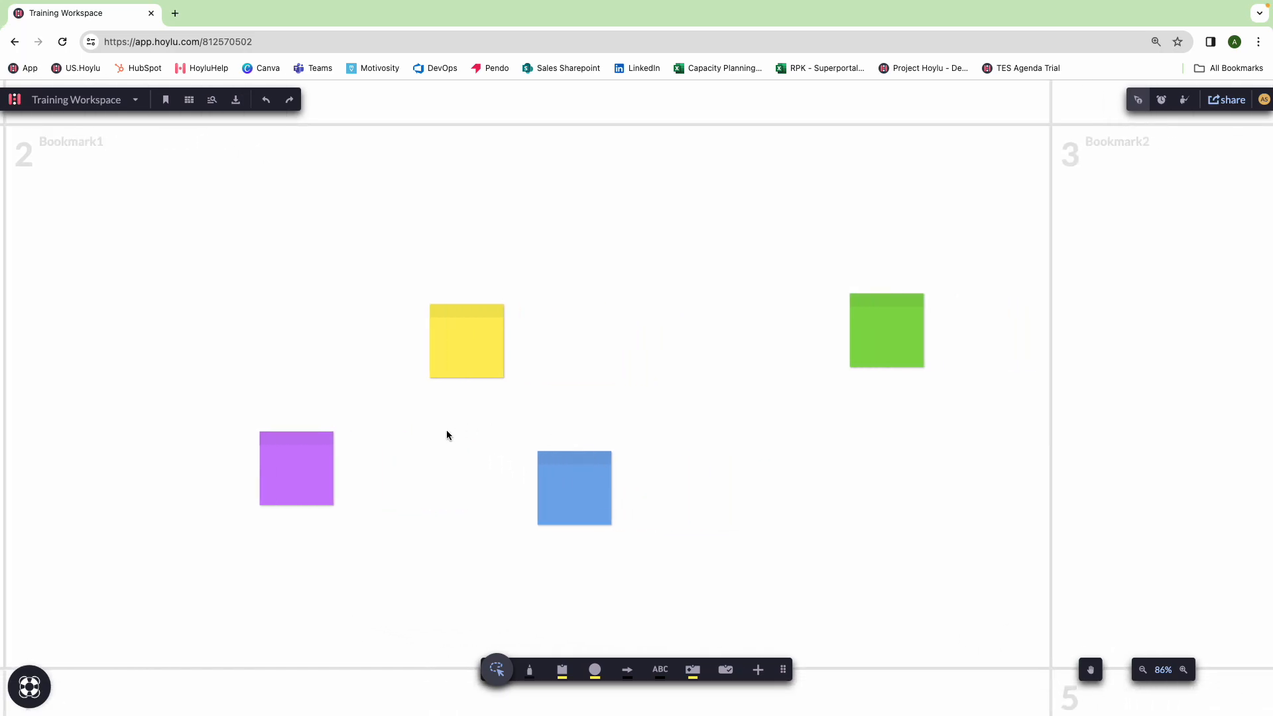
Draw arrows purple→blue and yellow→green, then select the yellow note for its connections
left_click_drag(334, 469, 458, 477)
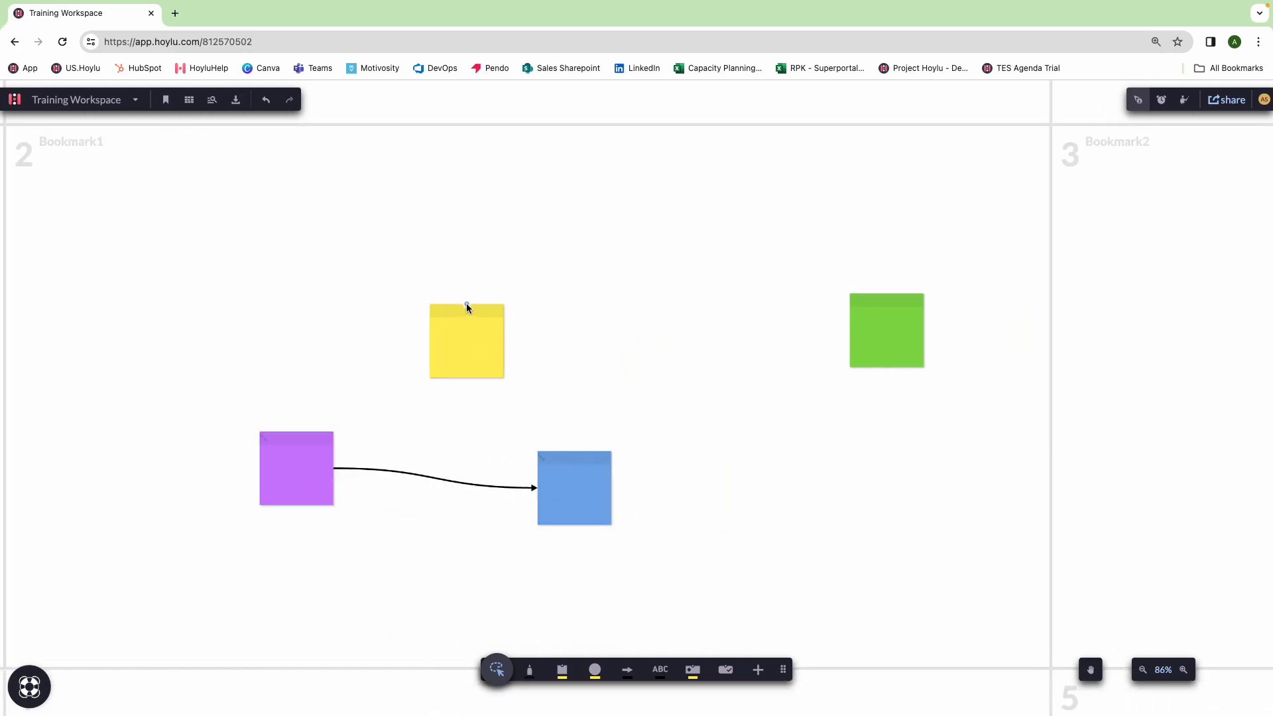
left_click_drag(467, 306, 887, 330)
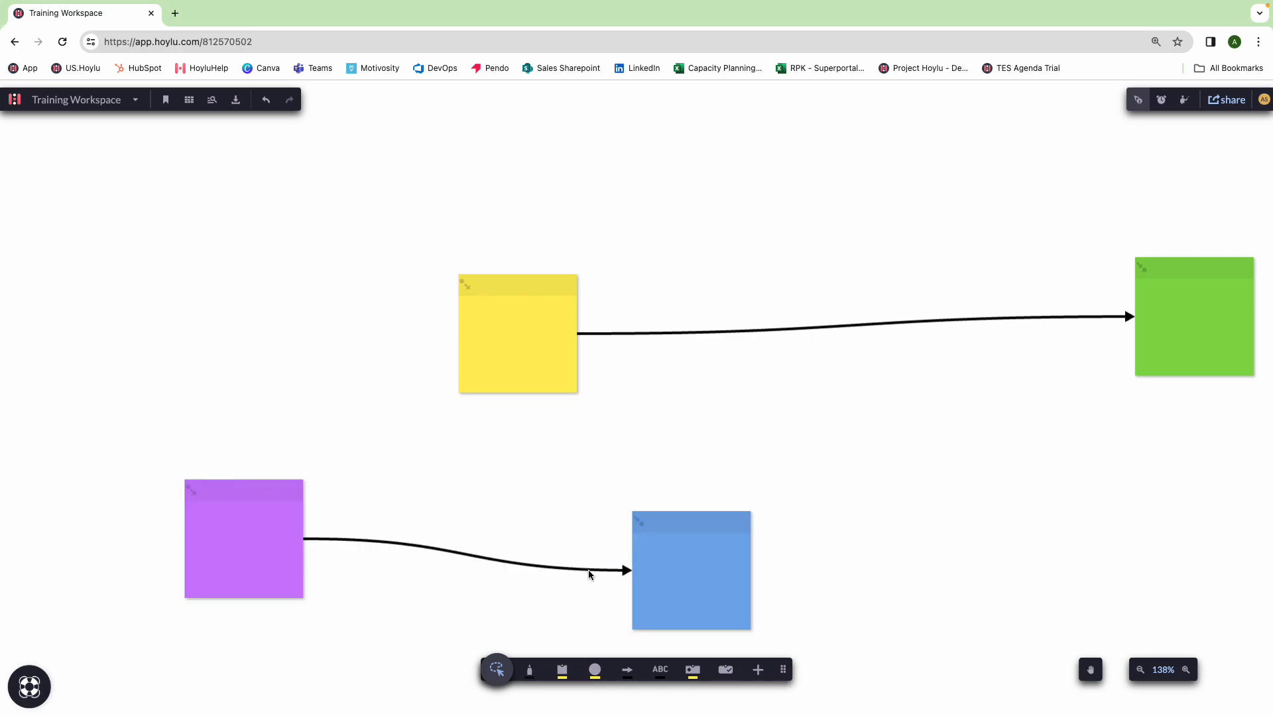
left_click(519, 333)
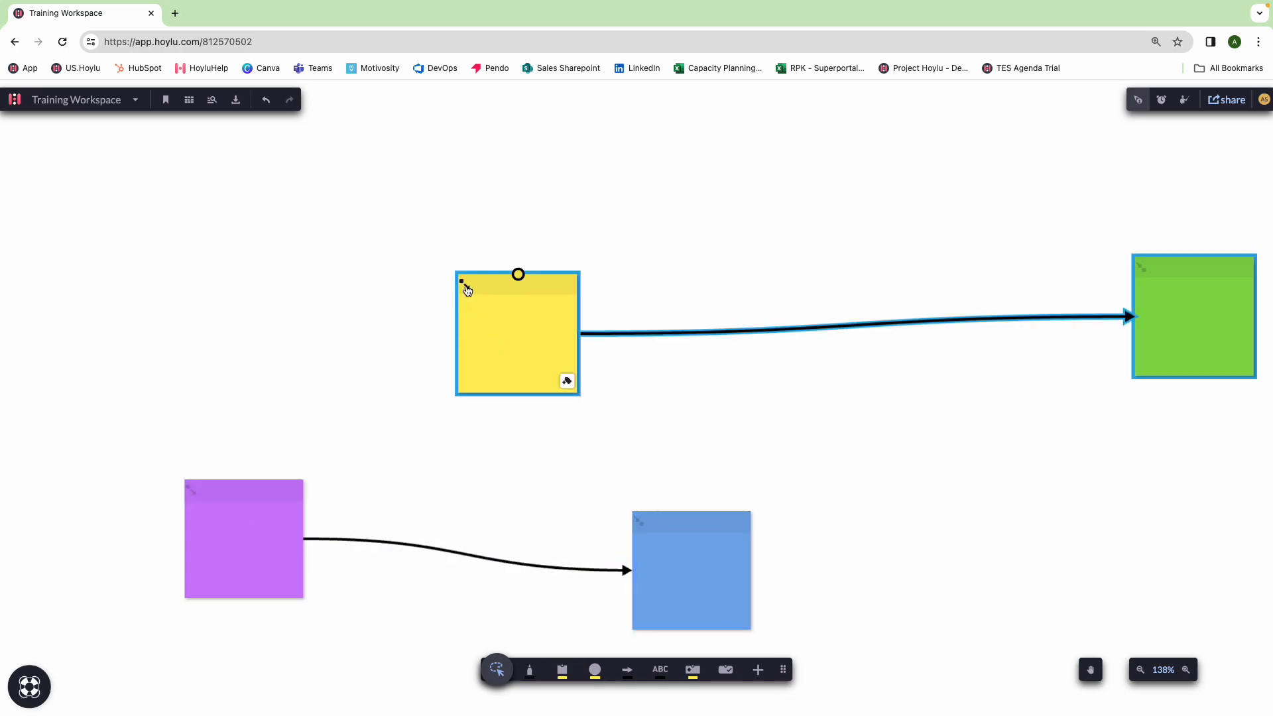
mouse_move(461, 281)
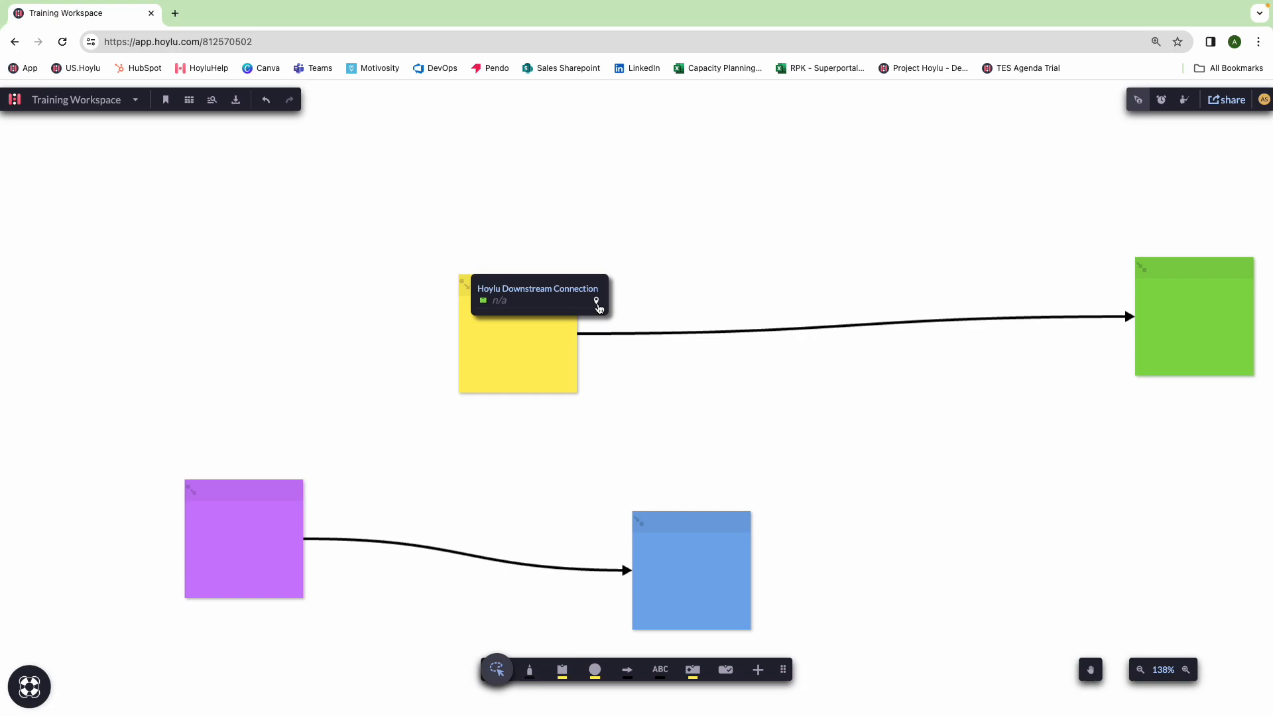
mouse_move(596, 303)
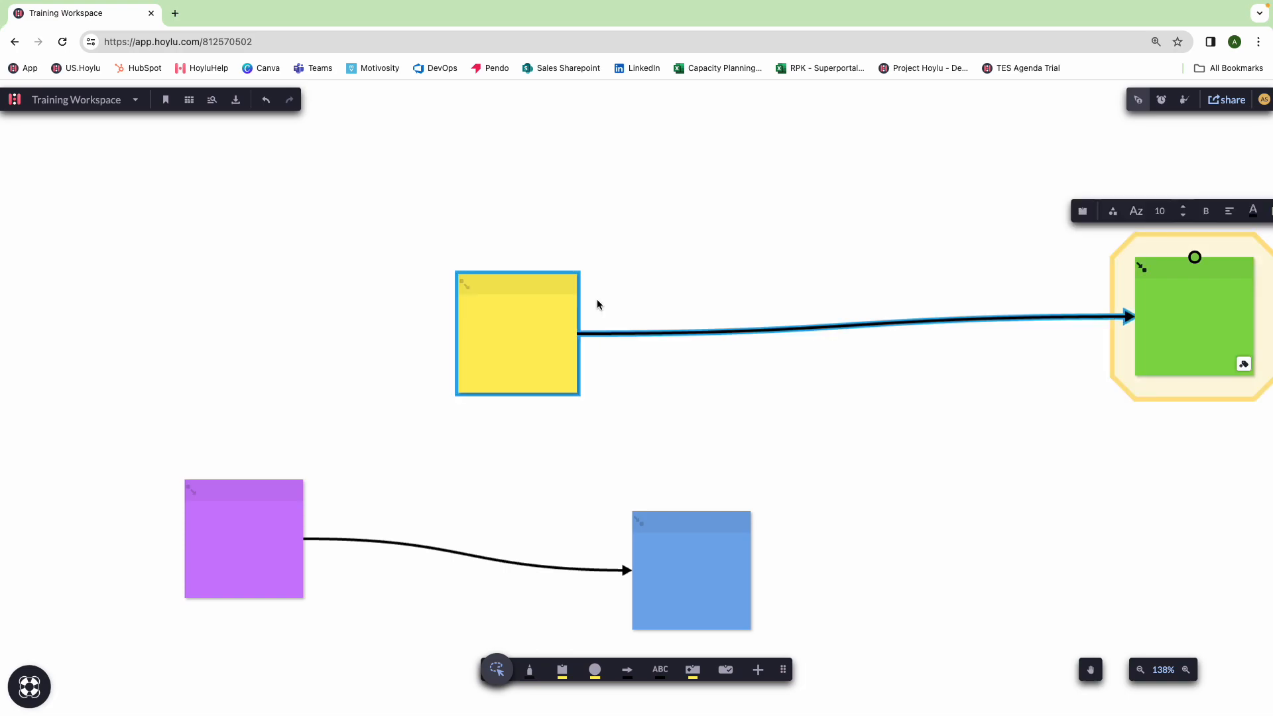
Pan to centre the green note reached through the yellow note's downstream connection
left_click_drag(1195, 319, 947, 276)
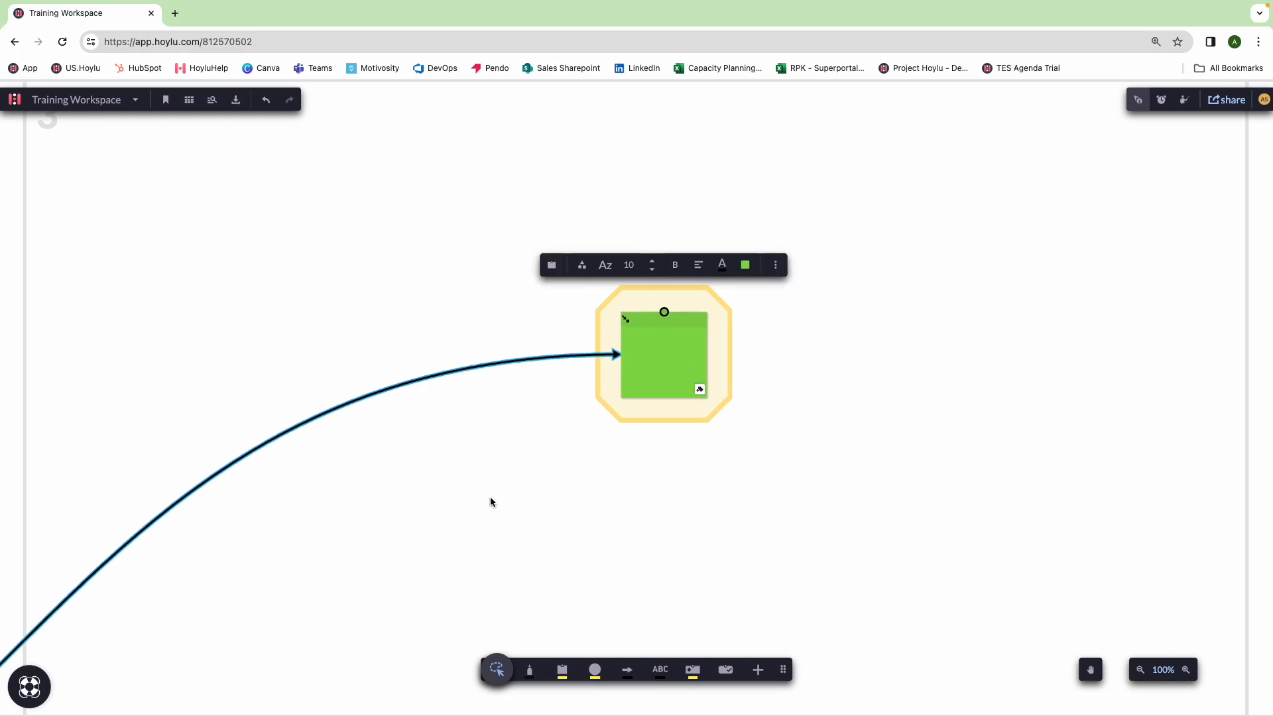
mouse_move(517, 525)
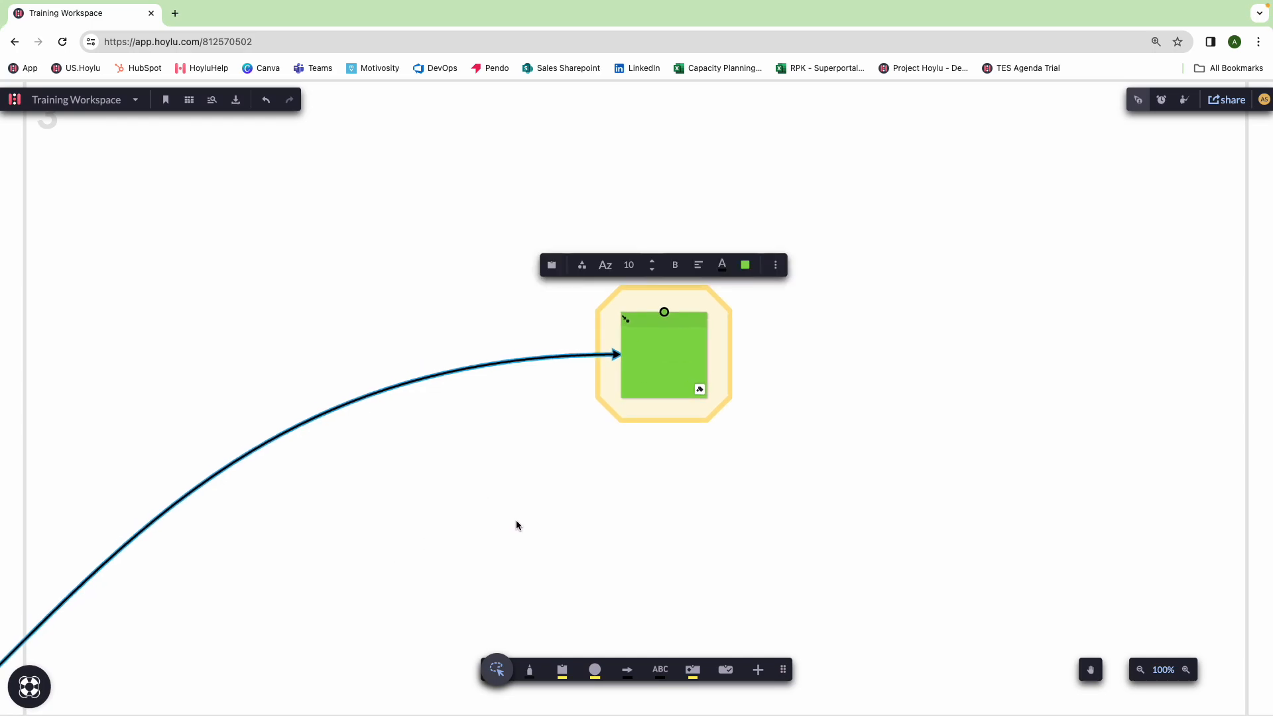